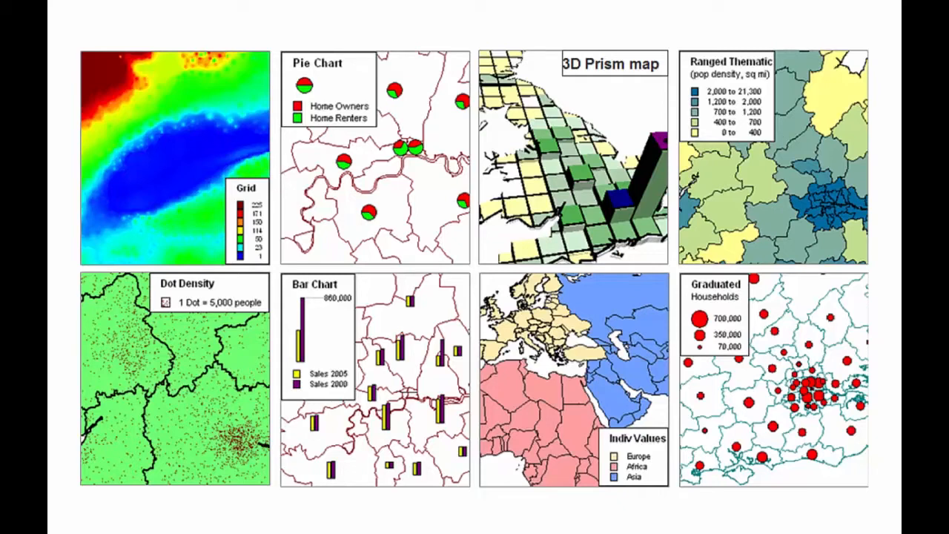
# Step: Switch from the intro slide to MapInfo Pro with the World Pop & Capitol Pop workspace
pyautogui.click(771, 156)
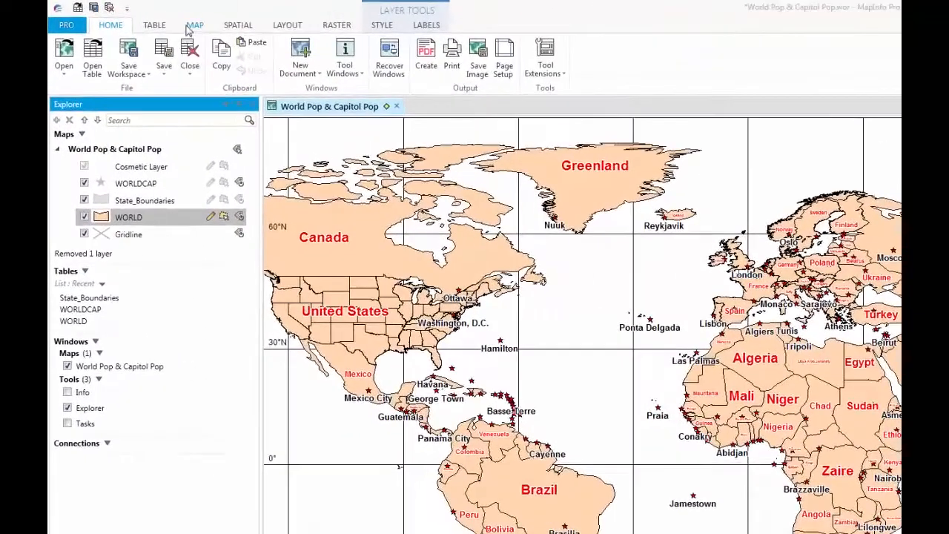
# Step: Start a new theme via Map > Add Theme and choose the Region Ranges Solid Red Dark-Light template
pyautogui.click(194, 23)
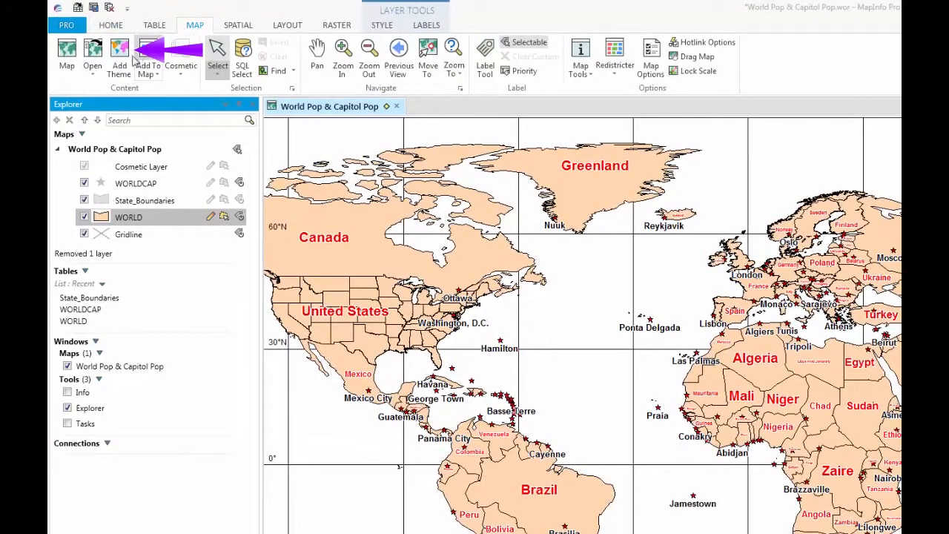
pyautogui.click(119, 56)
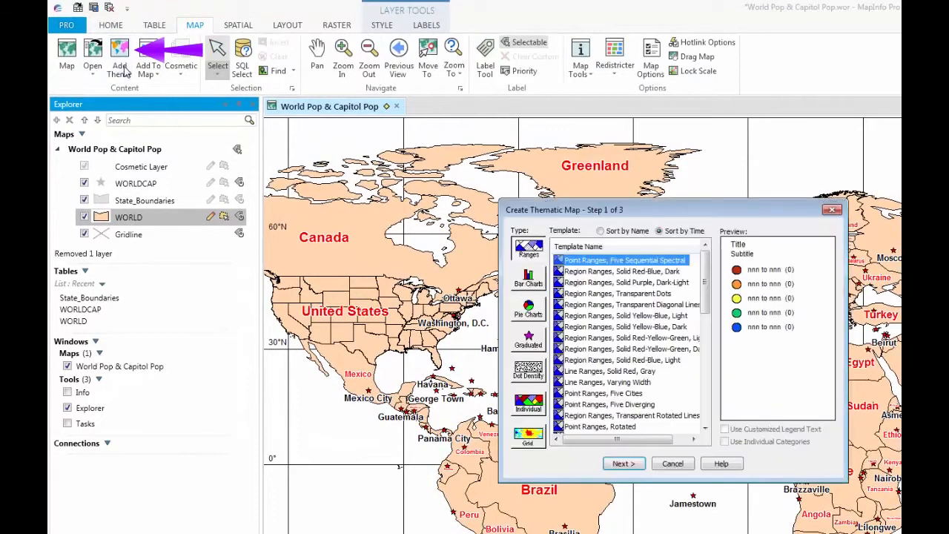
pyautogui.scroll(-3)
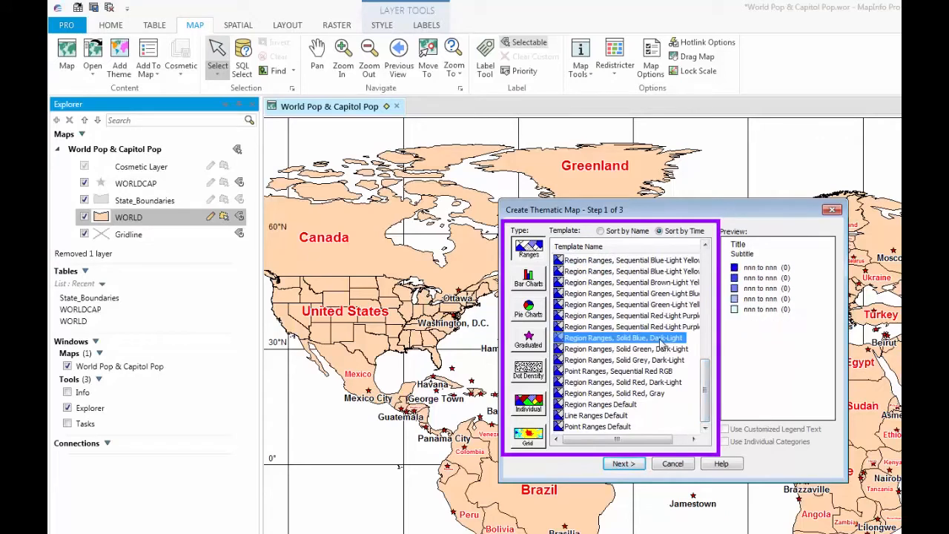
pyautogui.click(623, 382)
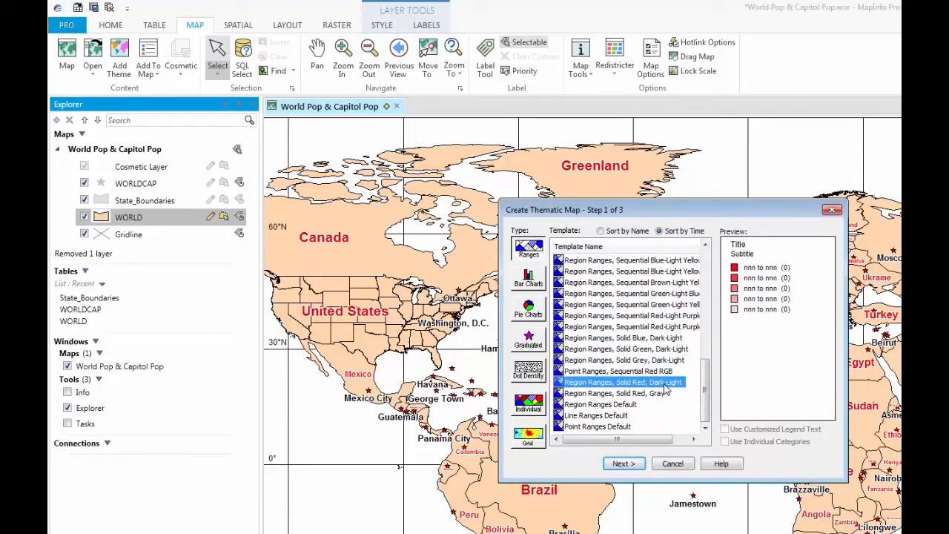
pyautogui.click(623, 462)
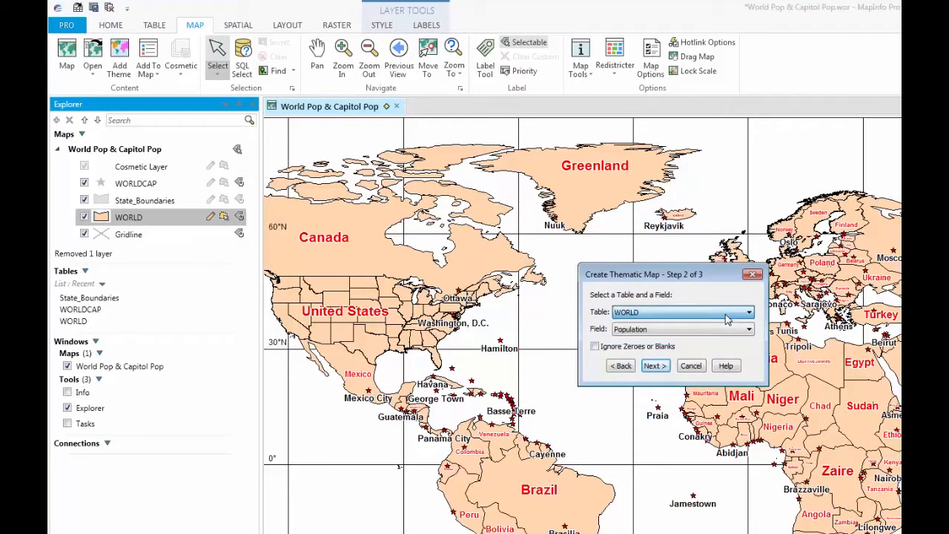
# Step: Theme the WORLD table by Population, review the legend settings and create the ranged map
pyautogui.click(747, 329)
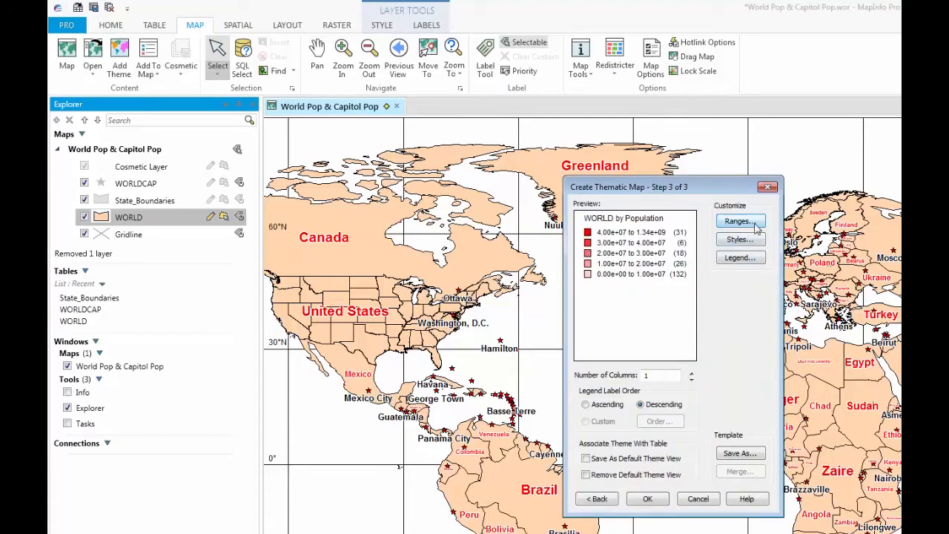
pyautogui.click(737, 221)
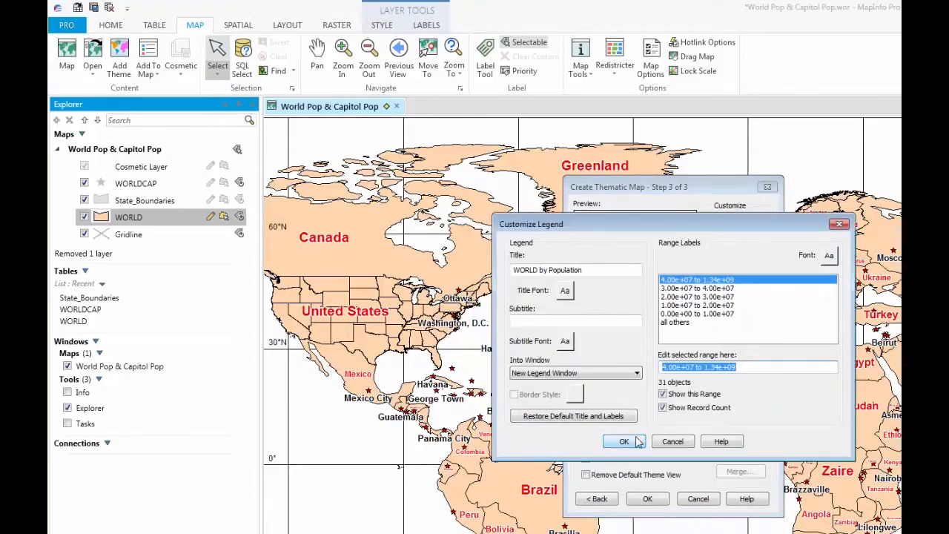
pyautogui.click(603, 442)
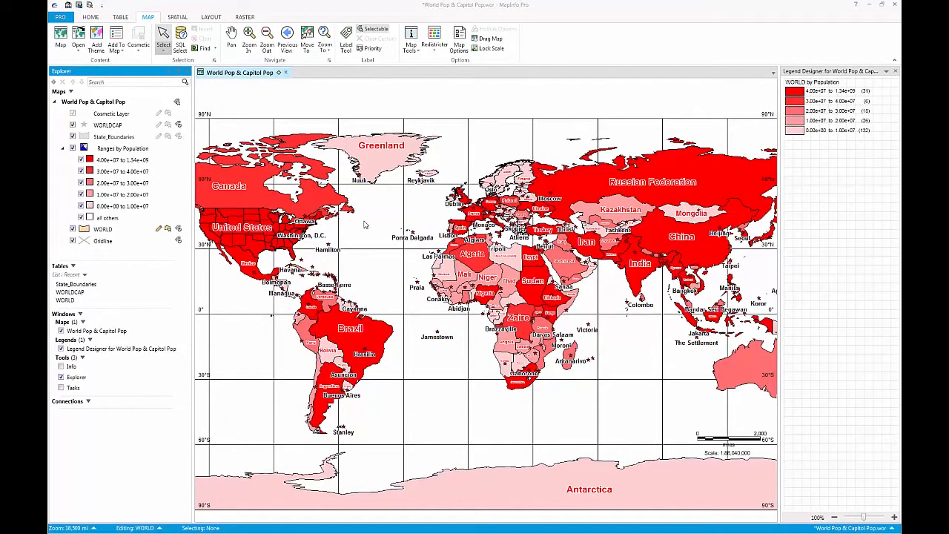
# Step: Select the Ranges by Population theme layer in the Explorer to show its Theme tools
pyautogui.click(121, 148)
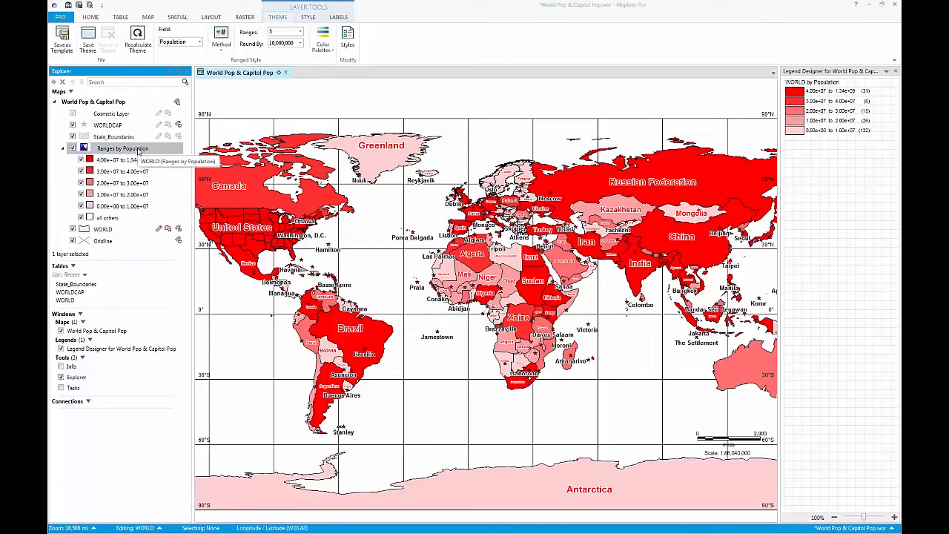
pyautogui.moveTo(323, 42)
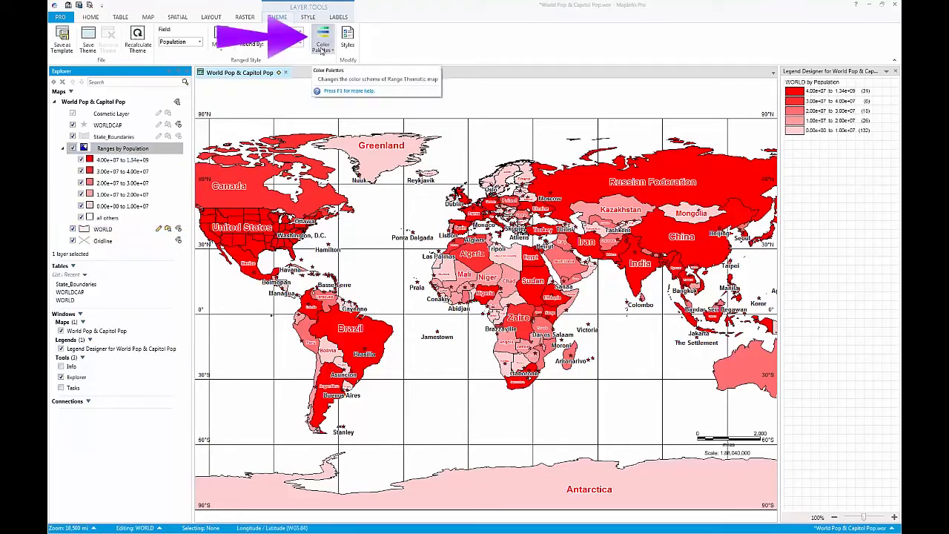
# Step: Try grey, blue and diverging colour schemes, then apply the blue-to-red multi-hue palette to the ranges
pyautogui.click(324, 41)
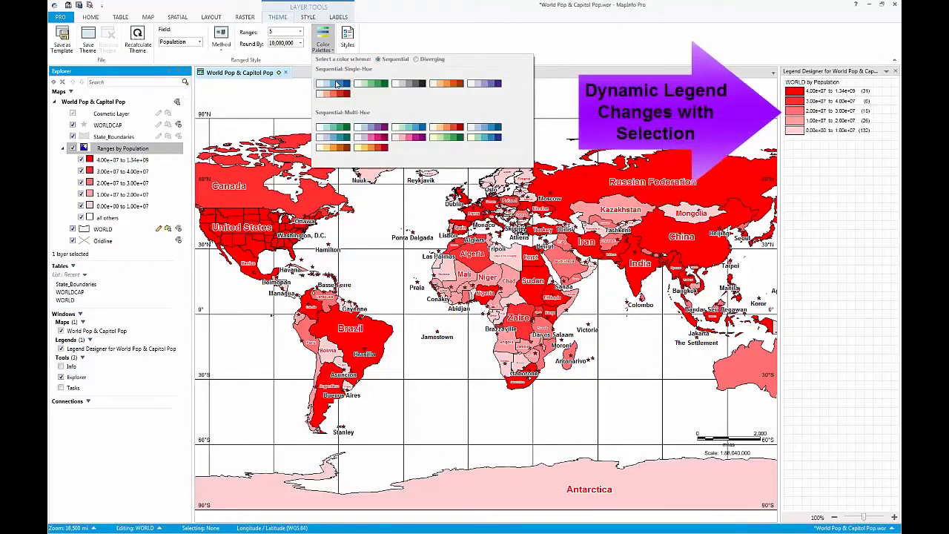
pyautogui.click(406, 83)
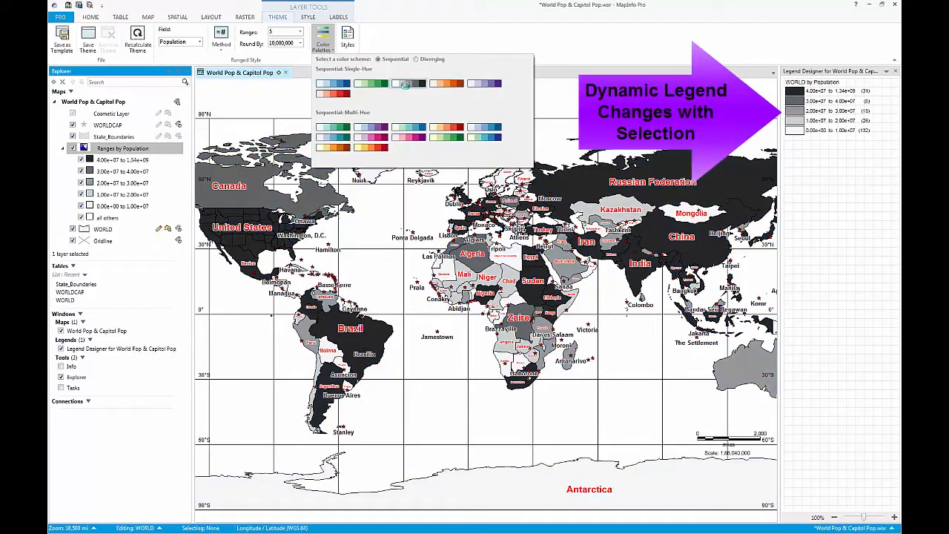
pyautogui.click(415, 59)
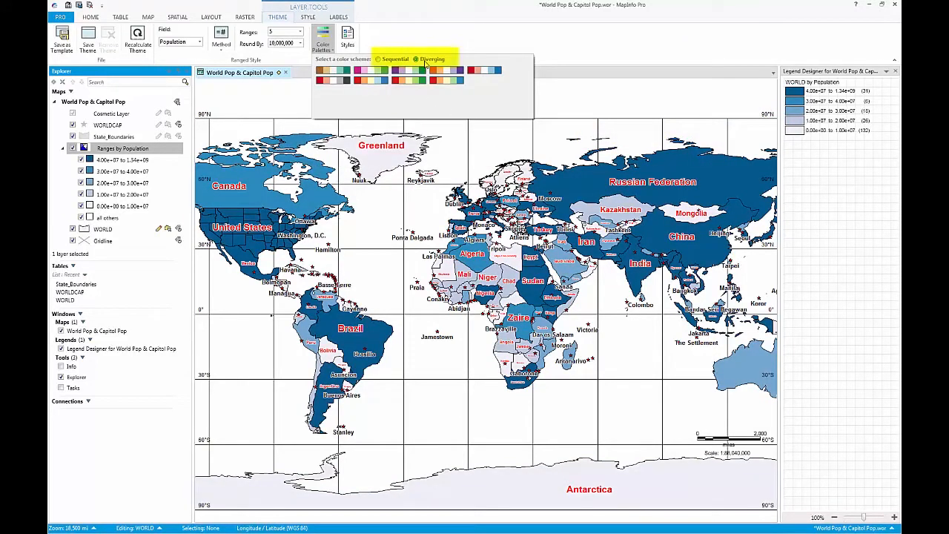
pyautogui.click(479, 69)
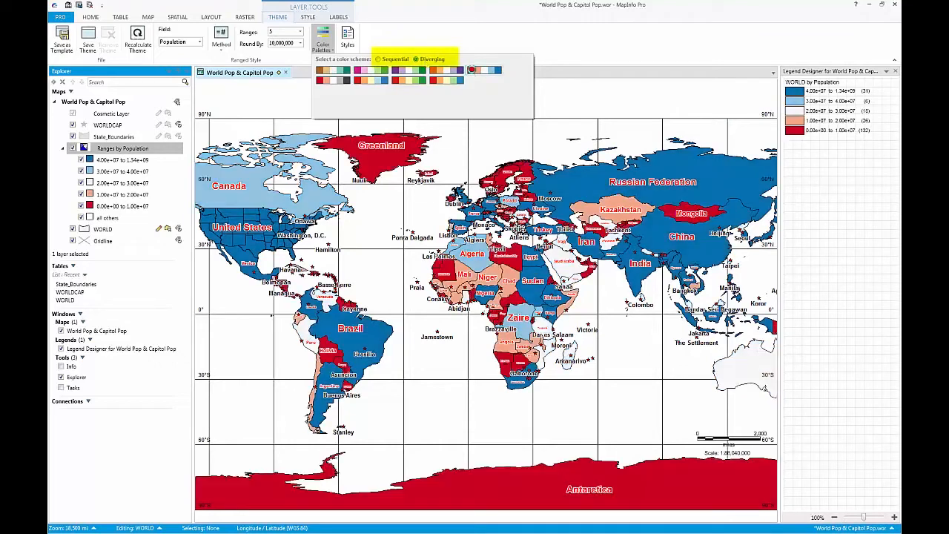
pyautogui.click(415, 59)
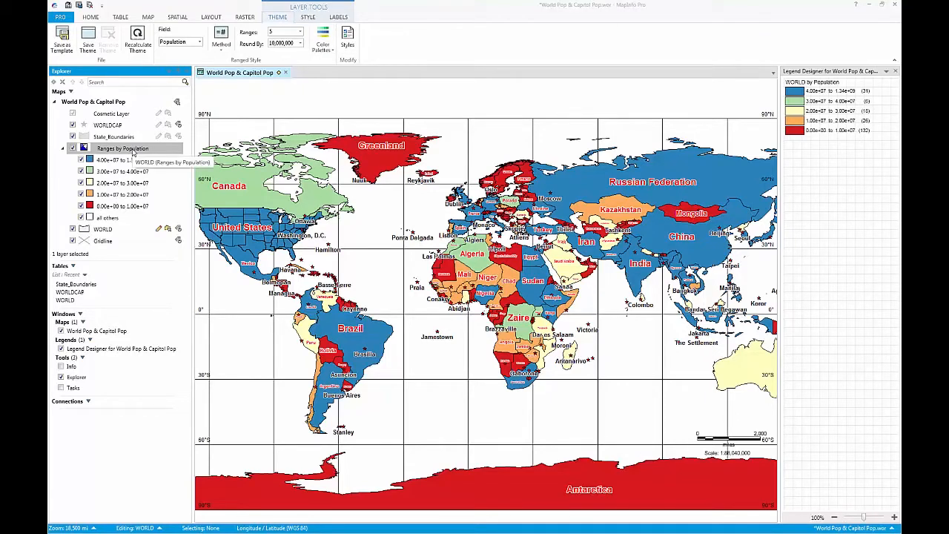
pyautogui.click(199, 42)
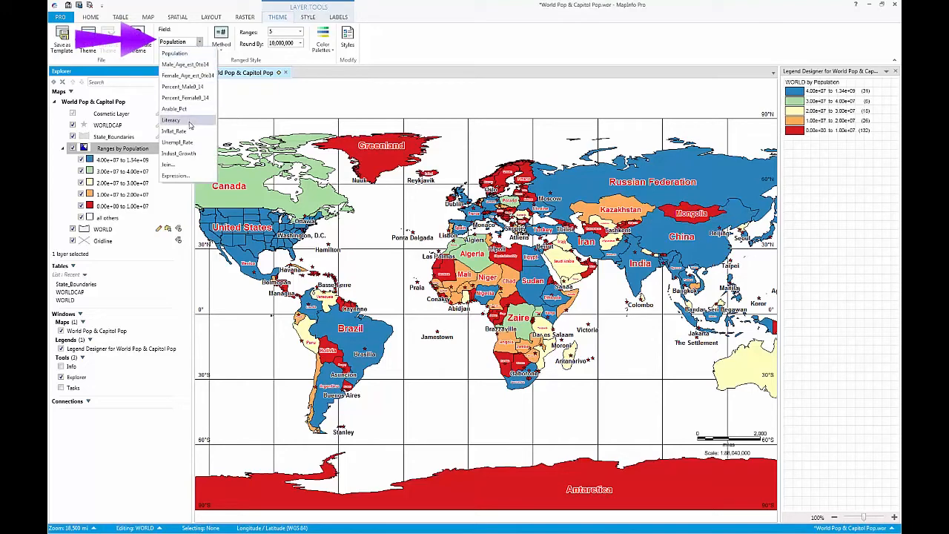
pyautogui.click(170, 120)
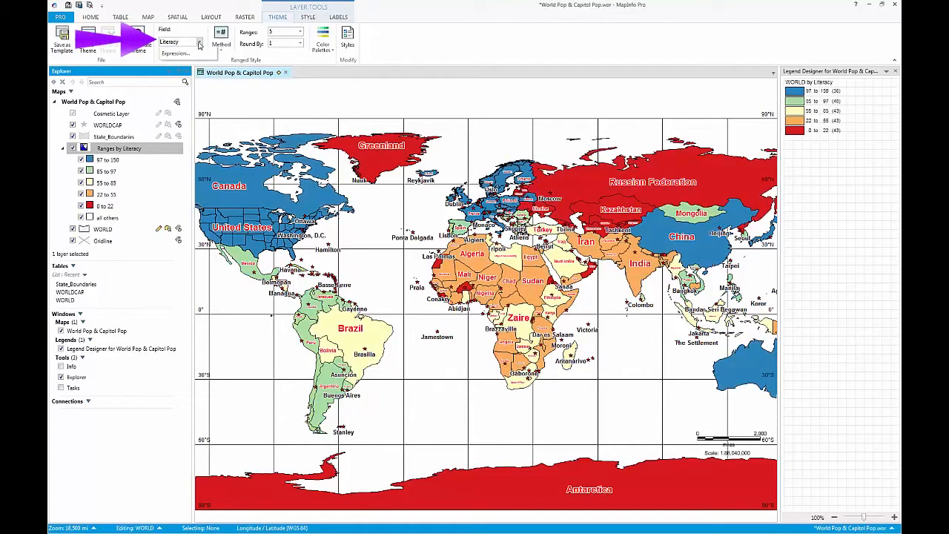
pyautogui.click(176, 52)
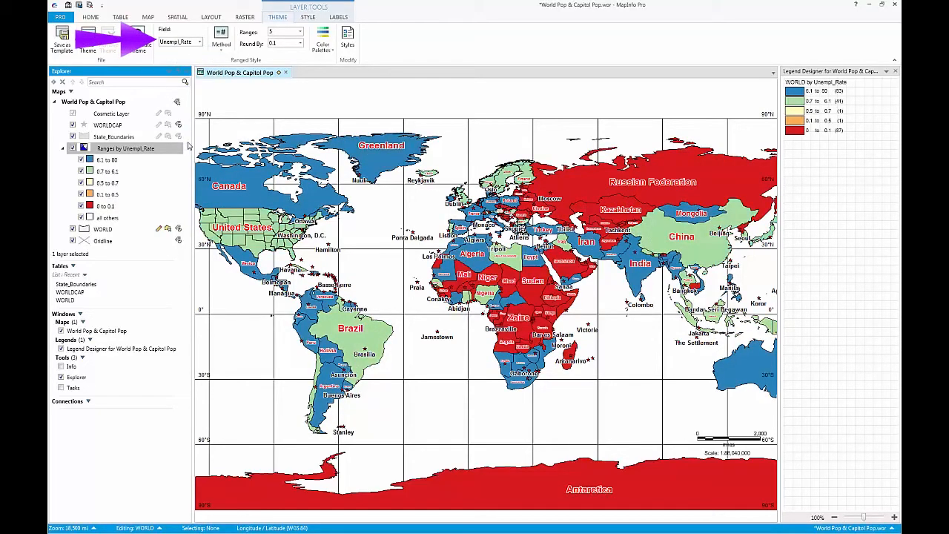
pyautogui.click(199, 41)
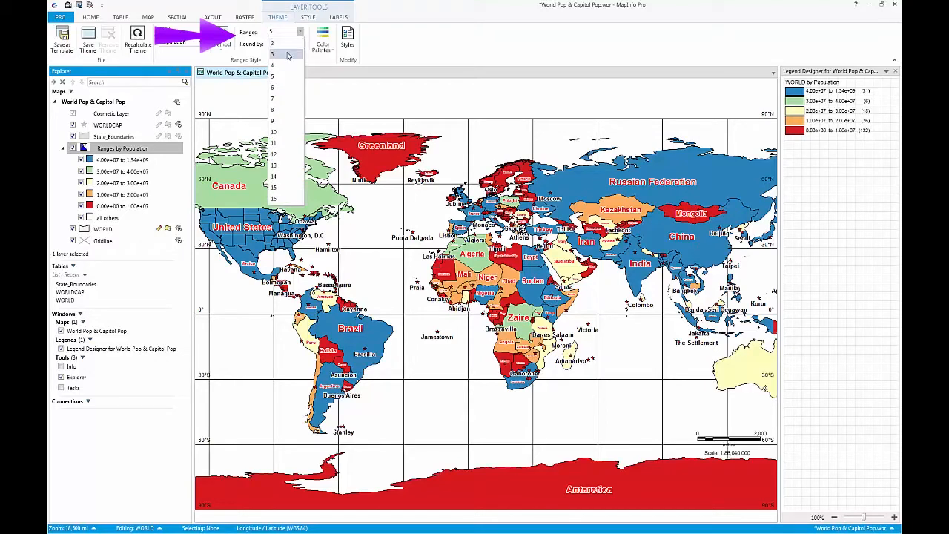
pyautogui.click(273, 53)
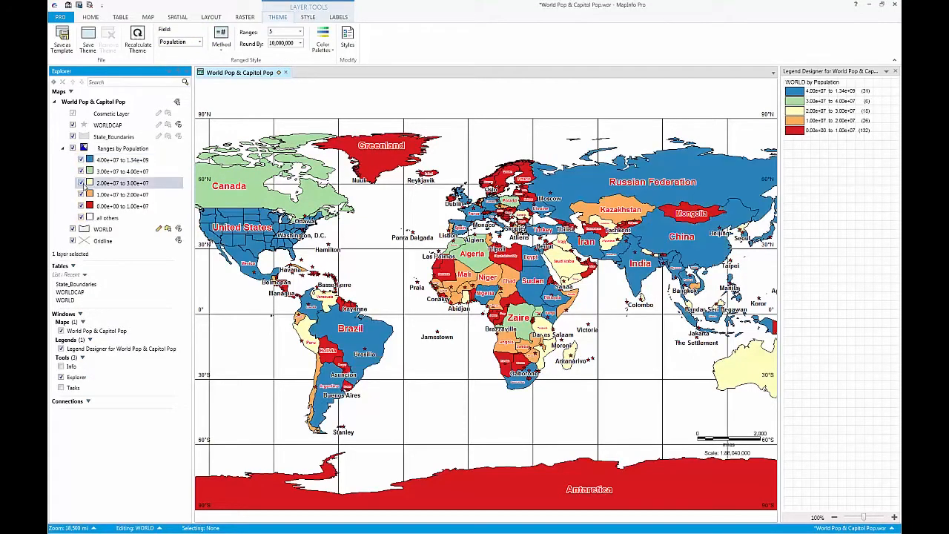
pyautogui.click(80, 194)
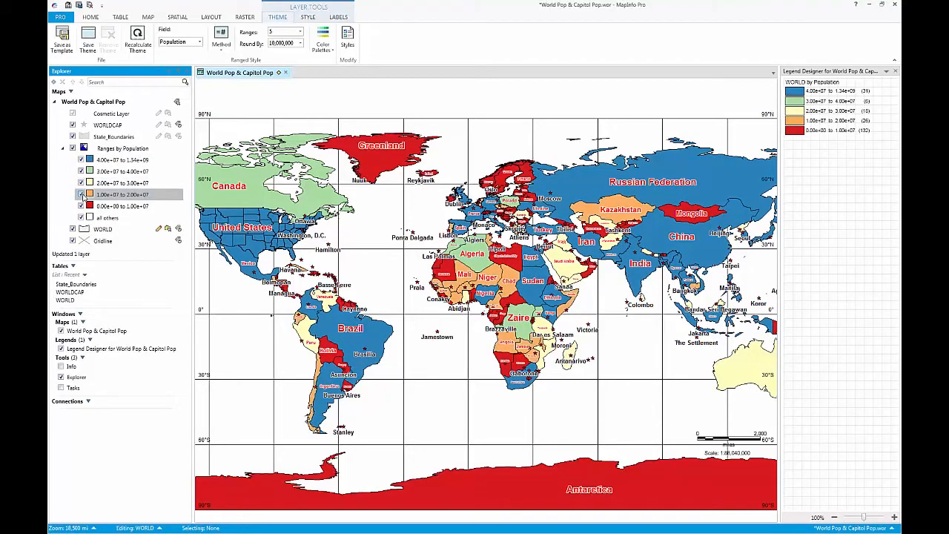
pyautogui.click(122, 204)
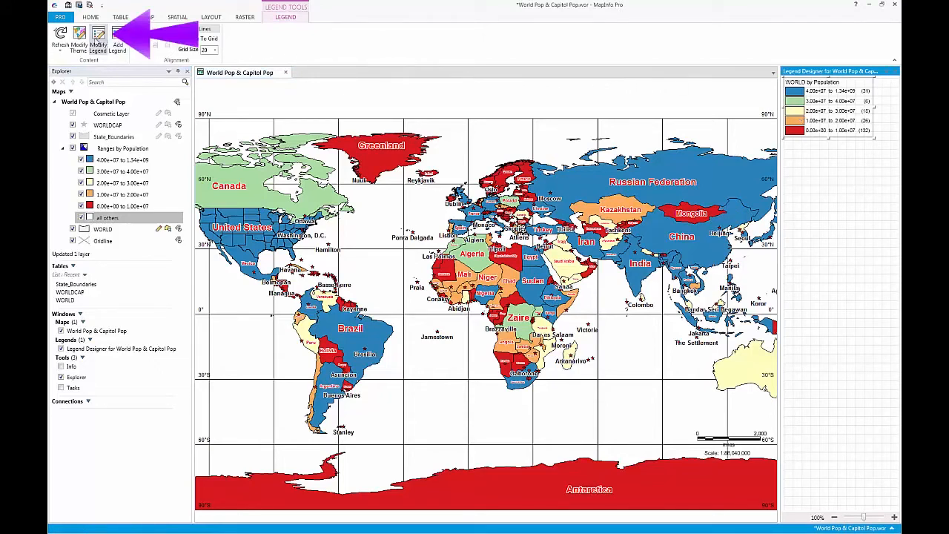
# Step: Retitle the legend 'Population' via Modify Legend, then bring up the MapInfo Pro Help window
pyautogui.click(98, 37)
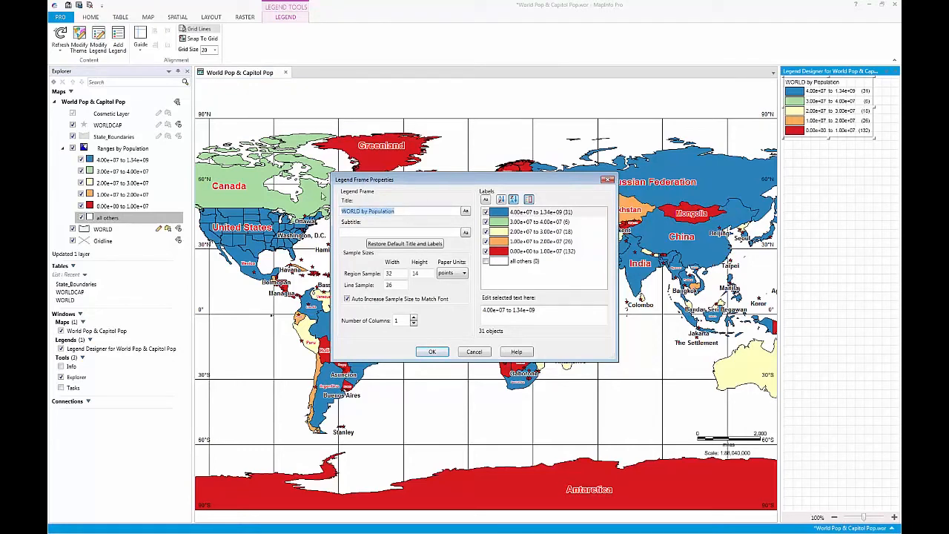
pyautogui.write('Population')
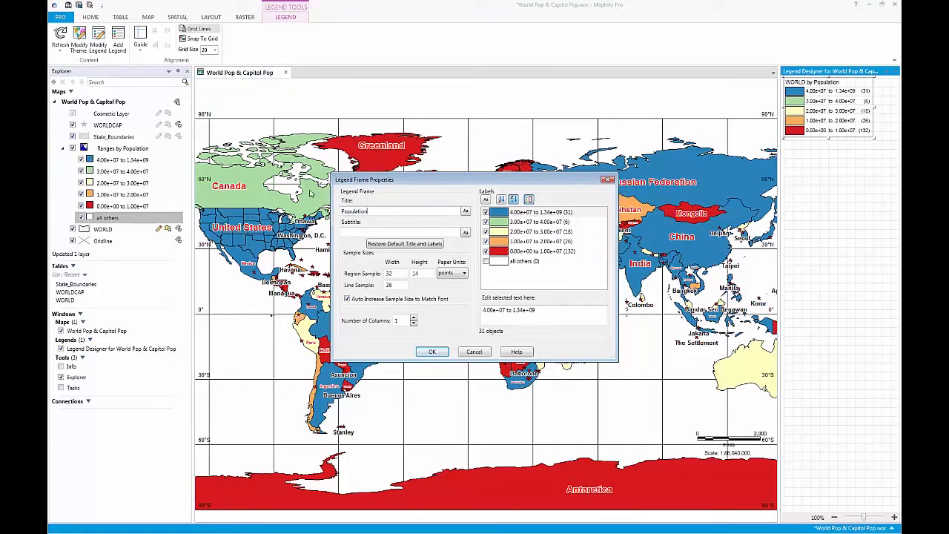
pyautogui.click(432, 352)
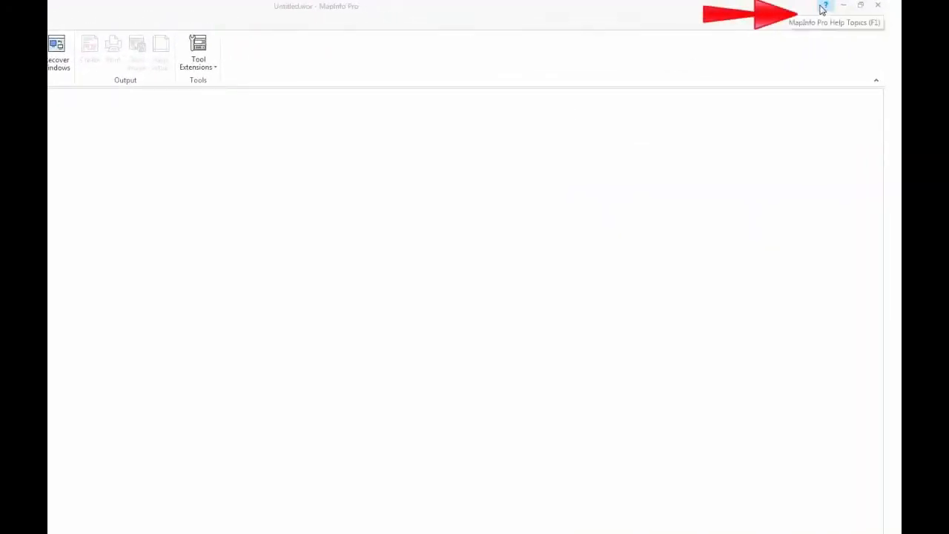
pyautogui.click(822, 6)
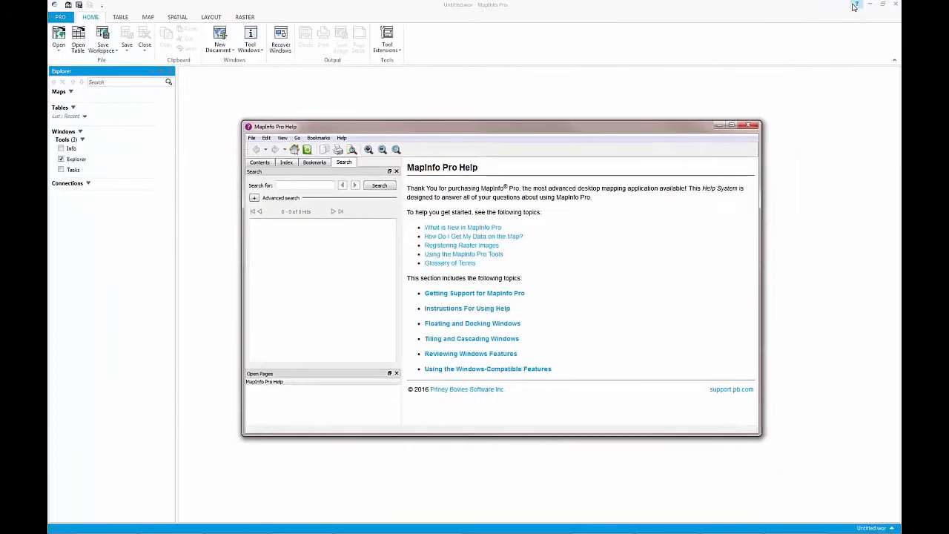